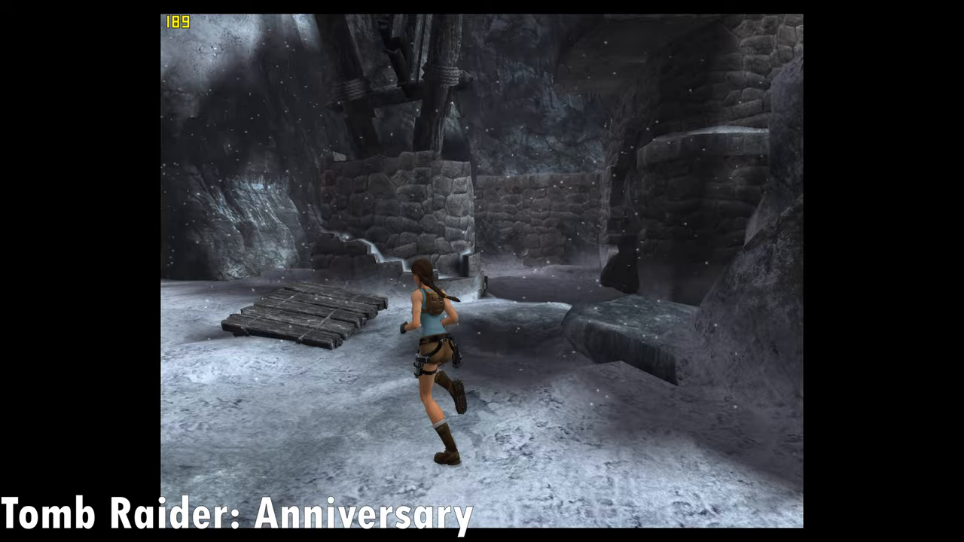
Run Lara forward across the snowy cave floor with the frame counter showing.
key(w)
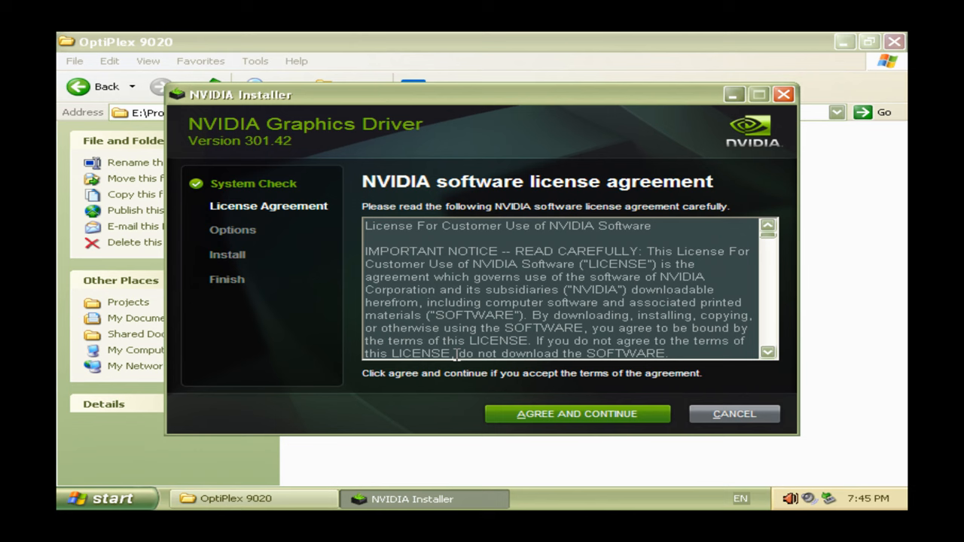
Accept the license, choose a clean installation, and start installing the 301.42 driver.
click(575, 413)
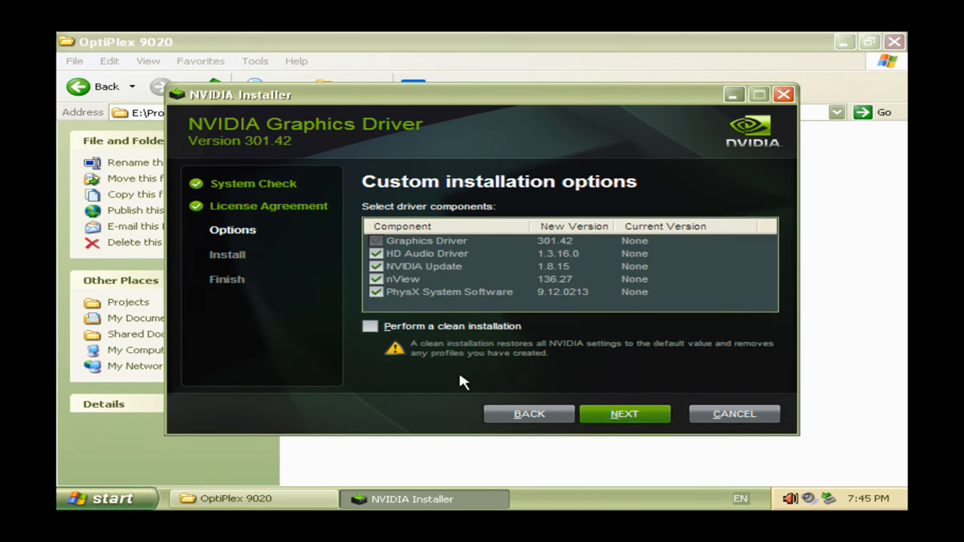
click(371, 326)
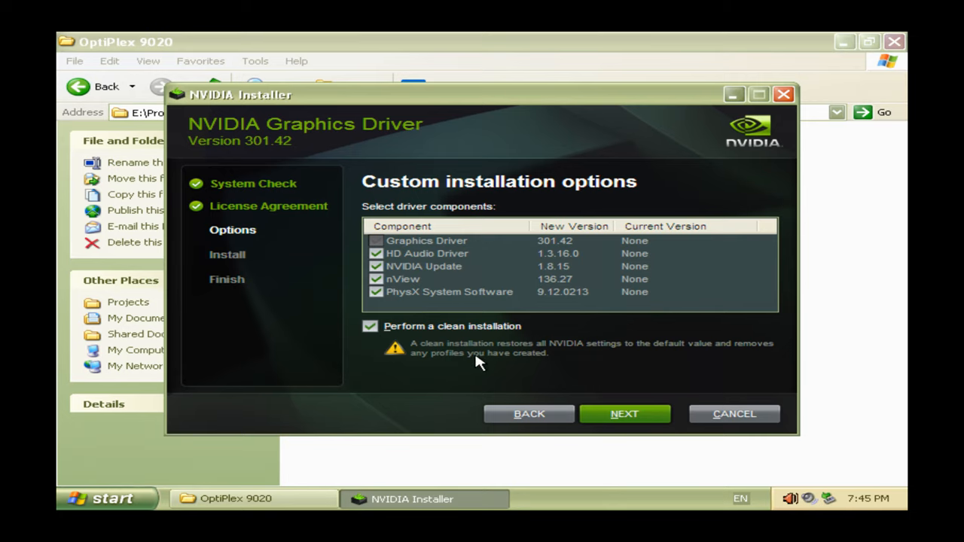
click(624, 413)
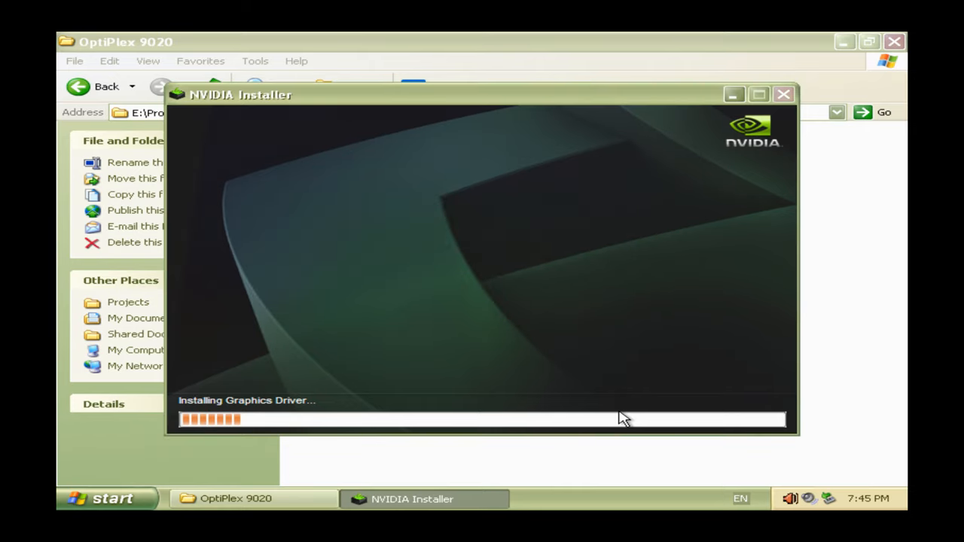
mouse_move(630, 419)
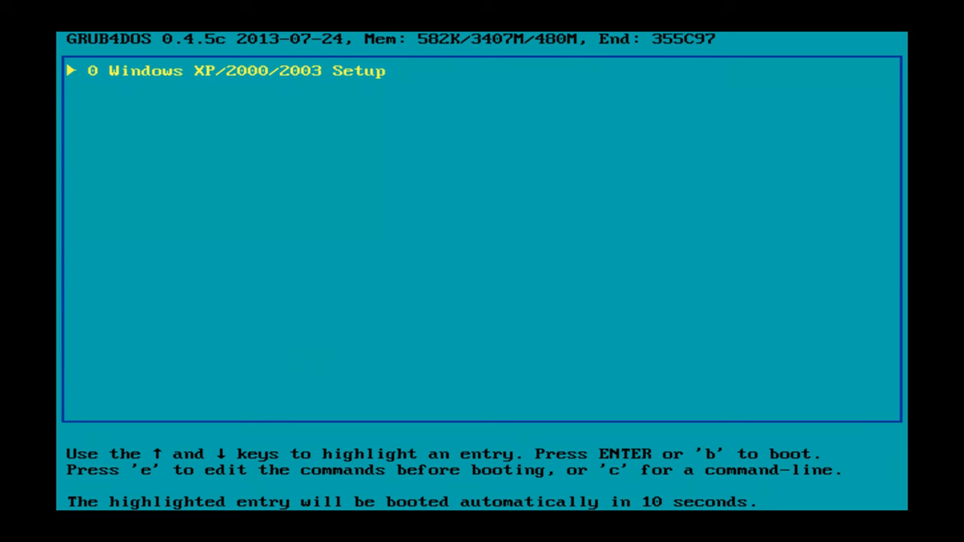
Boot the '0 Windows XP/2000/2003 Setup' entry from the GRUB4DOS menu.
key(Return)
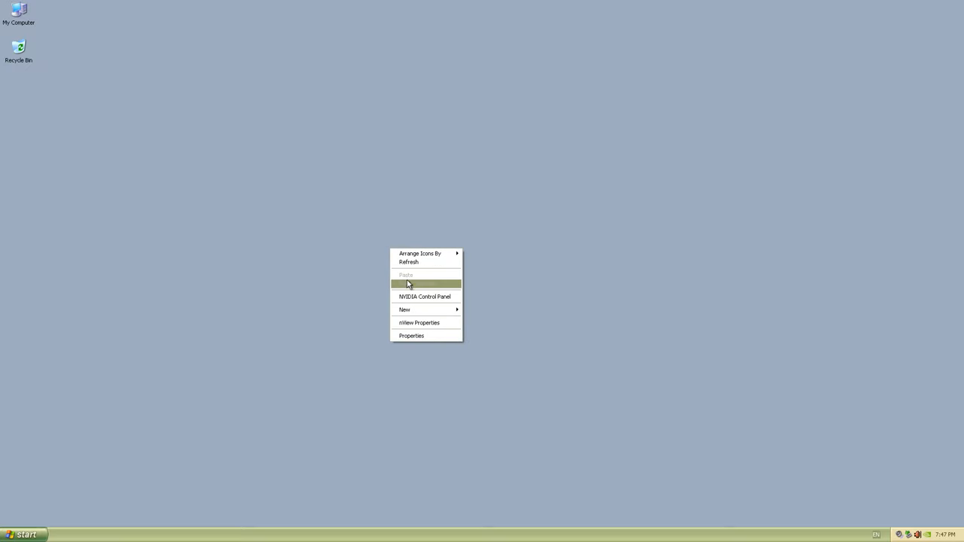
Launch NVIDIA Control Panel from the desktop menu, confirming the GeForce GT 630.
click(425, 295)
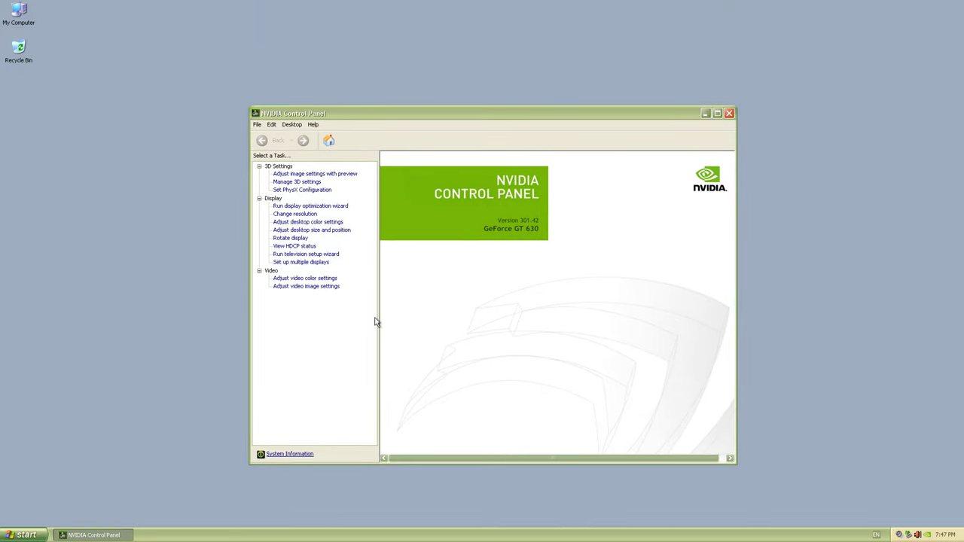
click(289, 453)
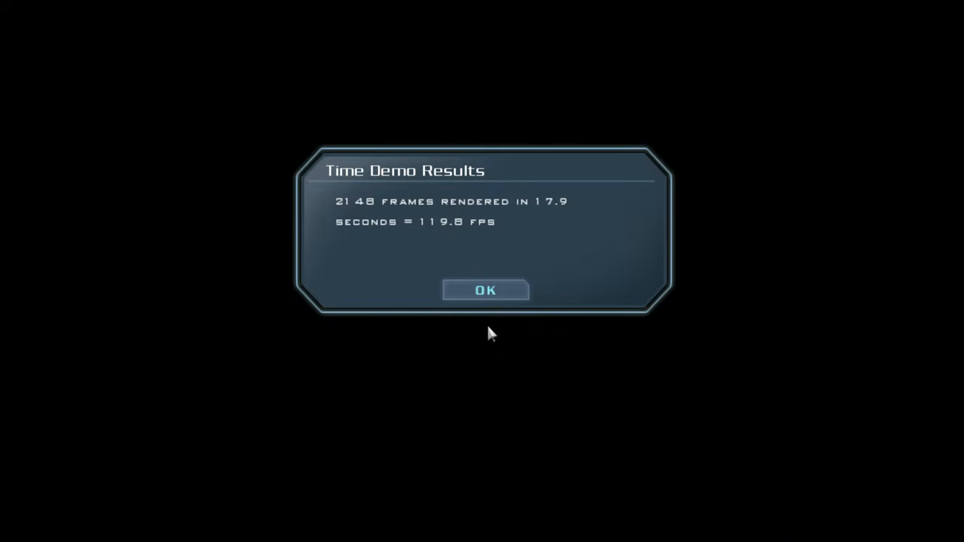
Dismiss the Doom 3 time demo results of 2148 frames in 17.9 s, 119.8 fps.
click(486, 289)
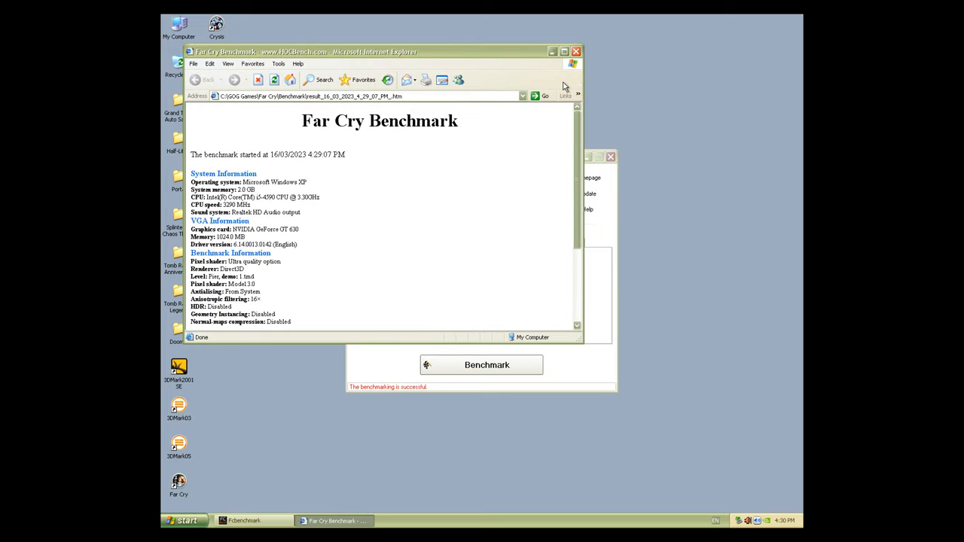
View the Far Cry benchmark HTML results page listing the GeForce GT 630.
click(563, 51)
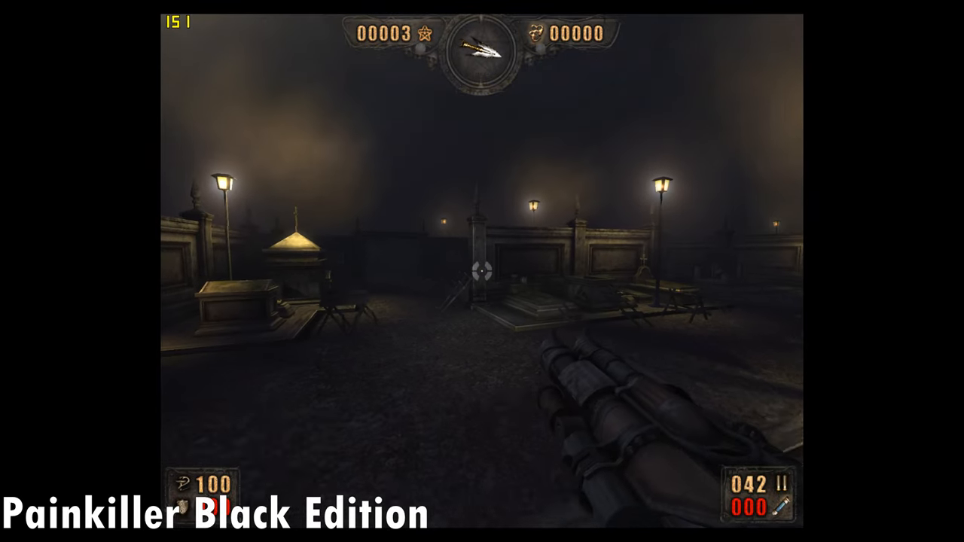
Start the Painkiller graveyard level running at about 151 fps.
click(482, 272)
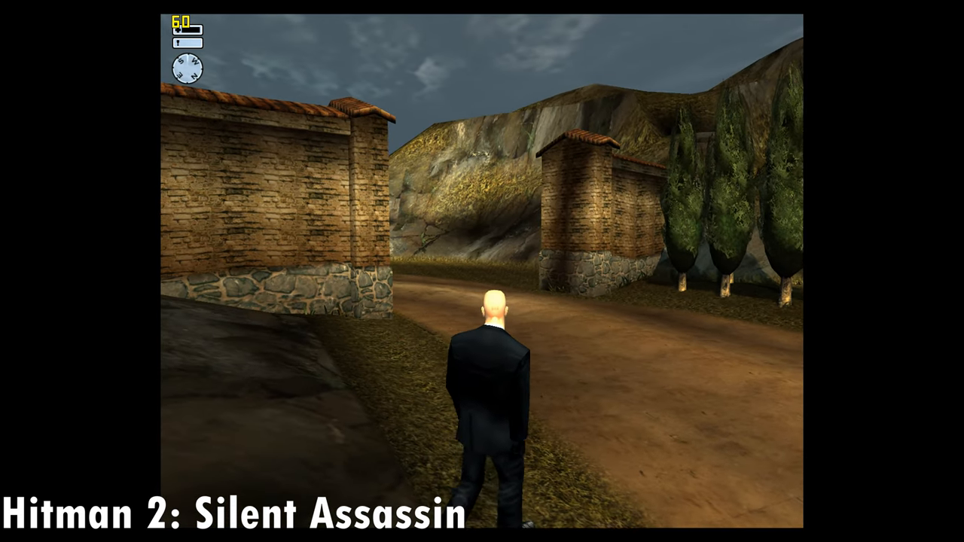
Walk the agent forward along the dirt road between brick walls.
key(w)
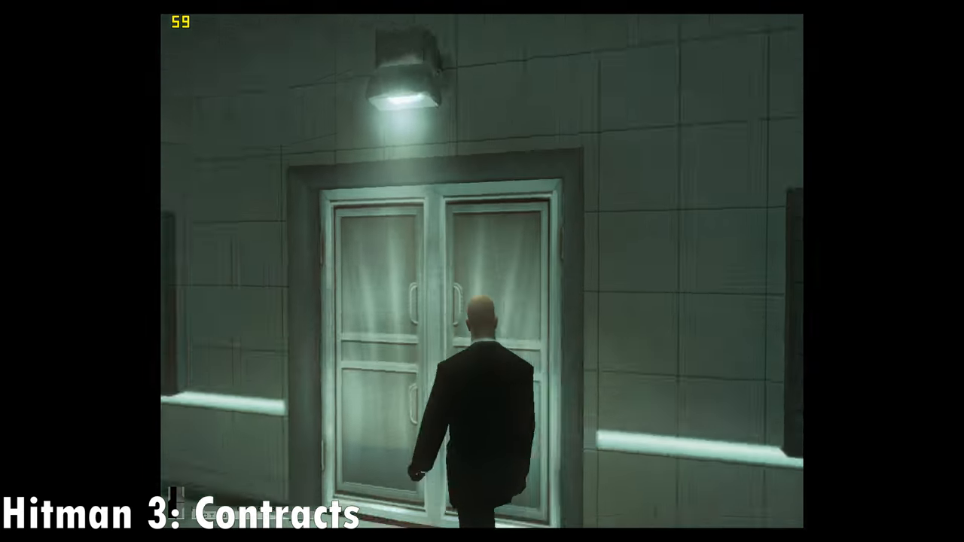
Walk the agent through the double doors into the operating room at about 57 fps.
key(w)
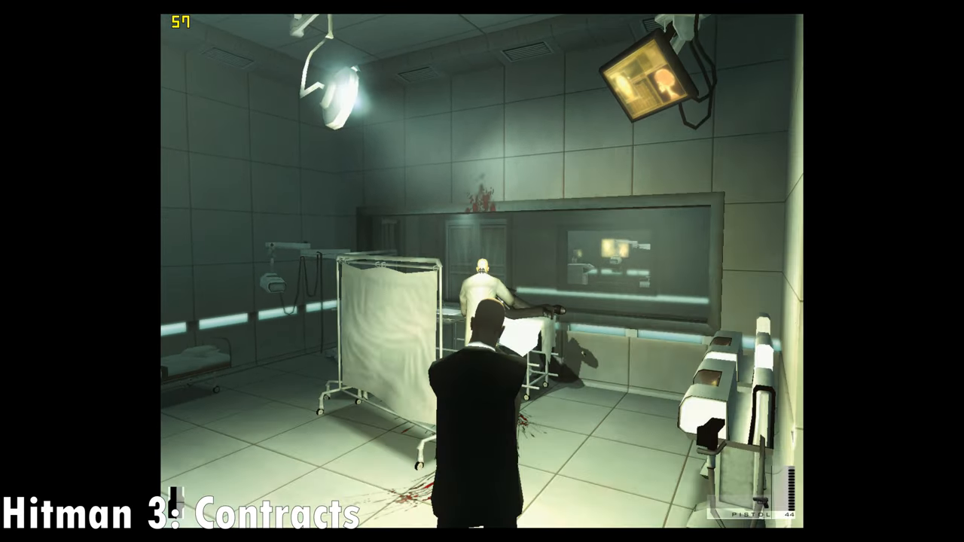
mouse_move(482, 271)
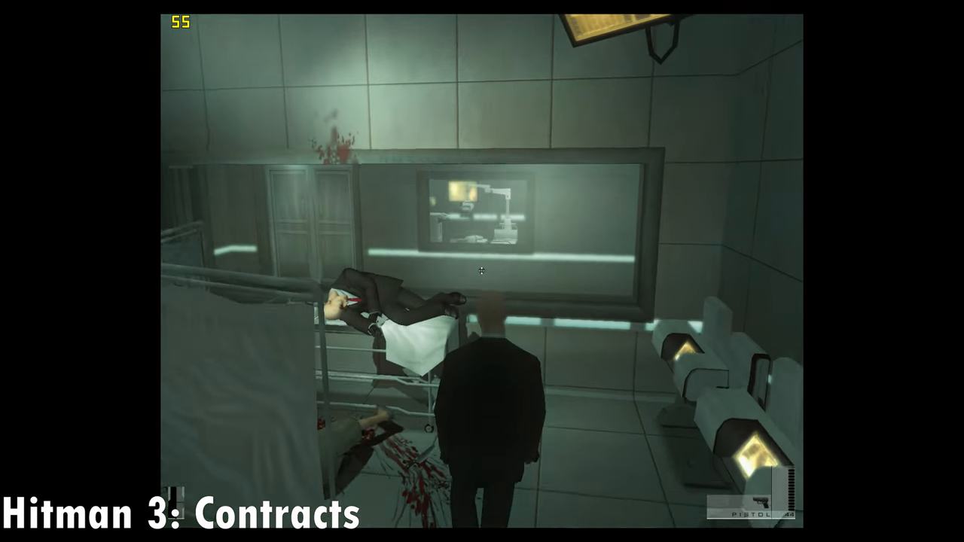
mouse_move(483, 271)
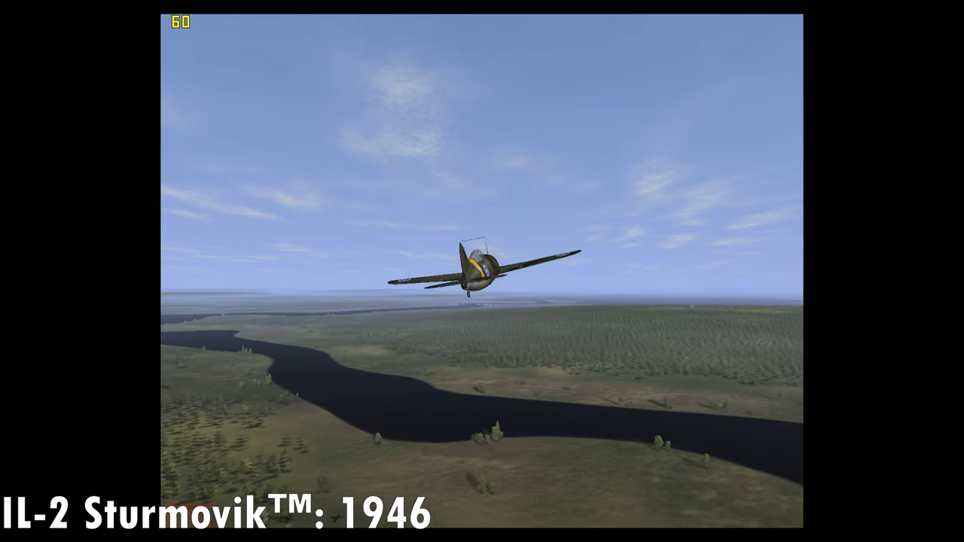
Lower the plane's landing gear while flying over the river at about 60 fps.
key(G)
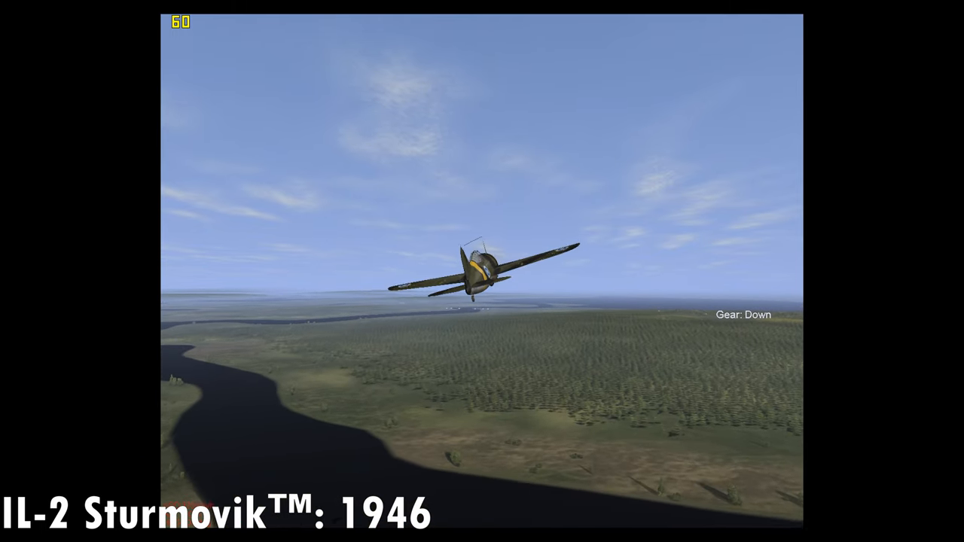